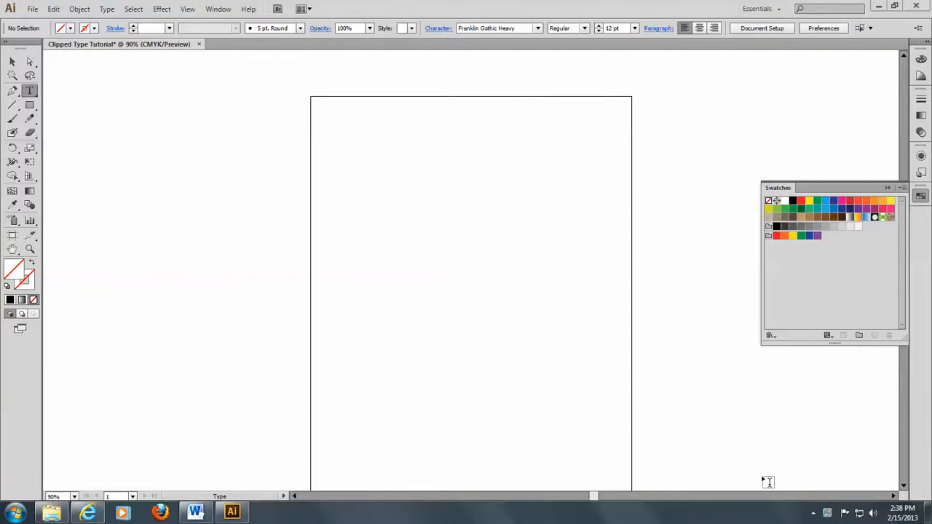
mouse_move(310, 303)
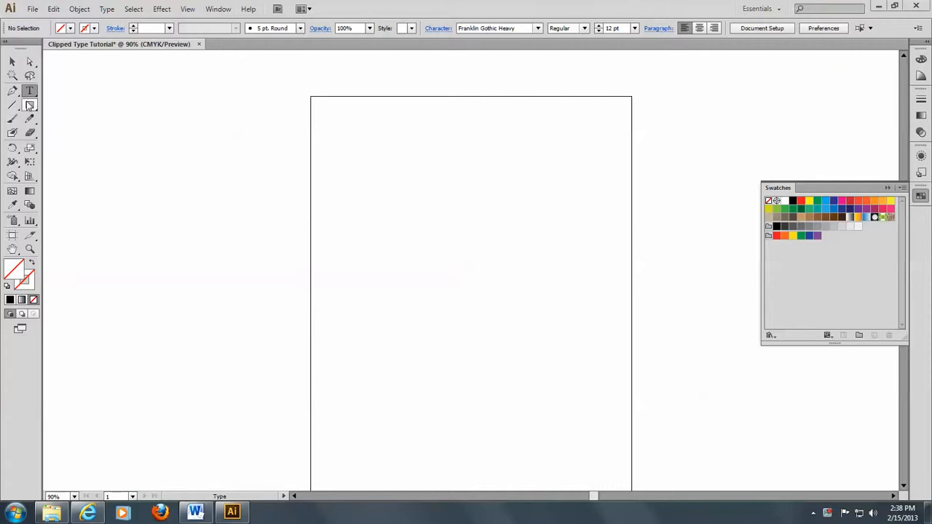
mouse_move(30, 106)
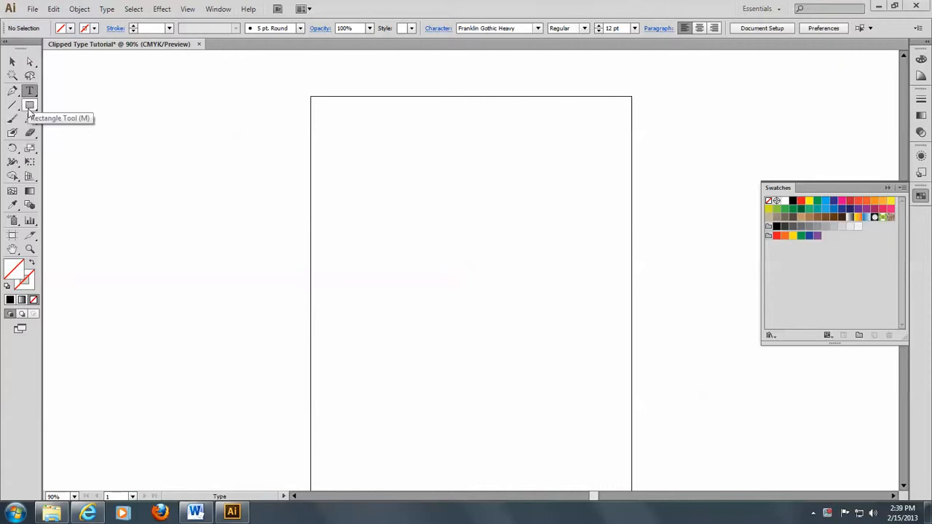
- Draw a circle with the Ellipse Tool near the artboard's top left, then select the Selection Tool
click(30, 105)
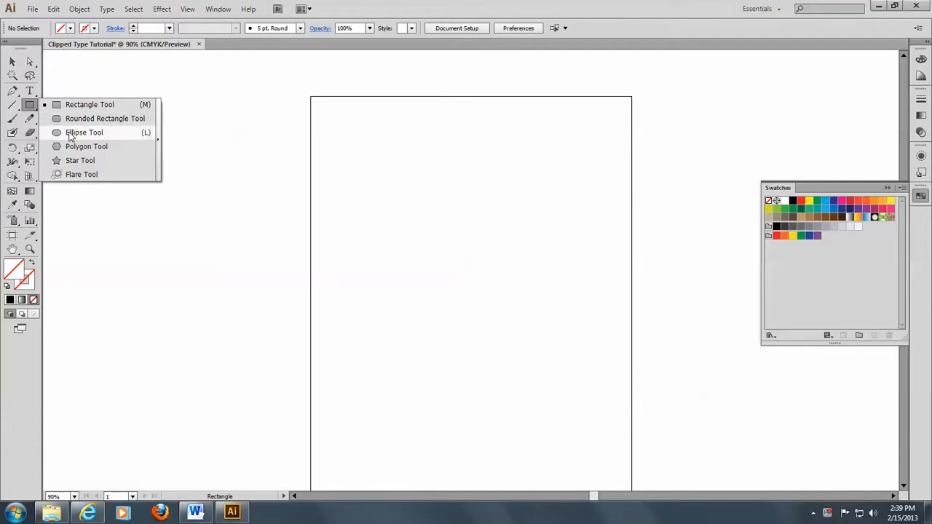
click(84, 132)
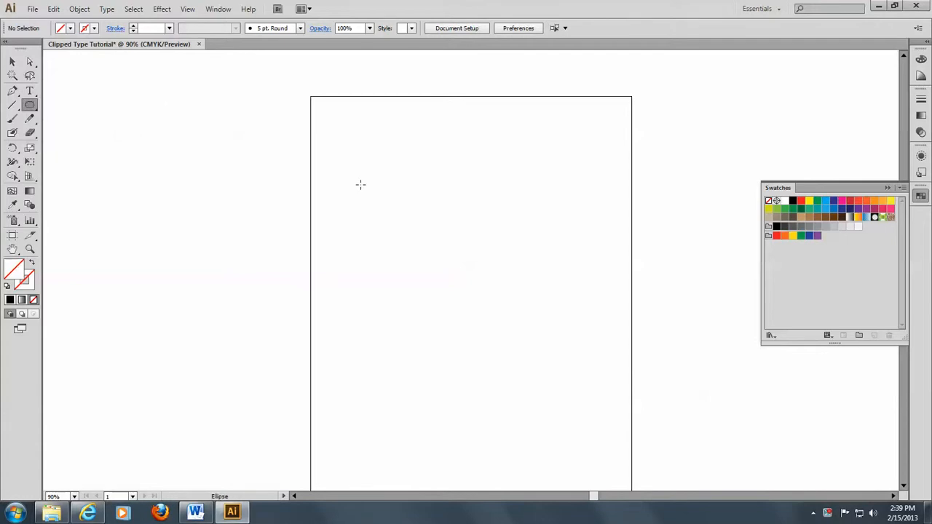
drag(360, 184, 386, 223)
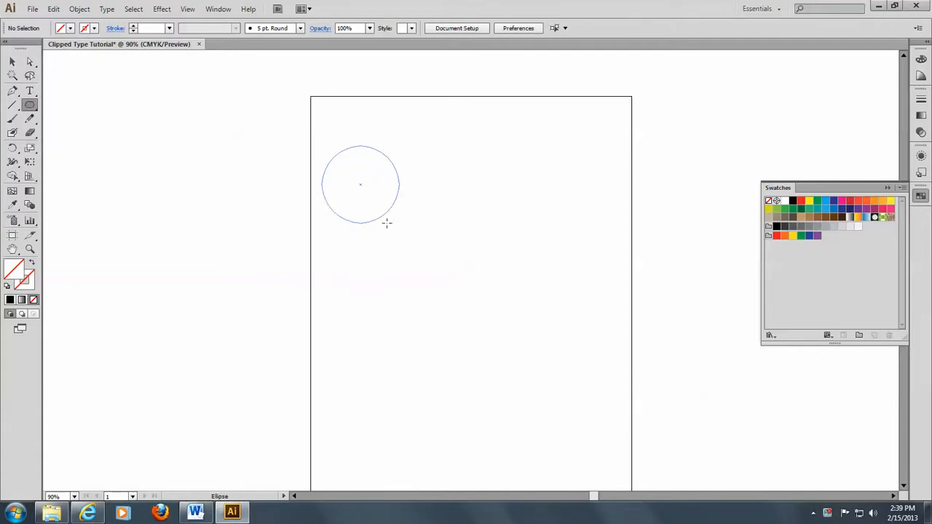
click(360, 185)
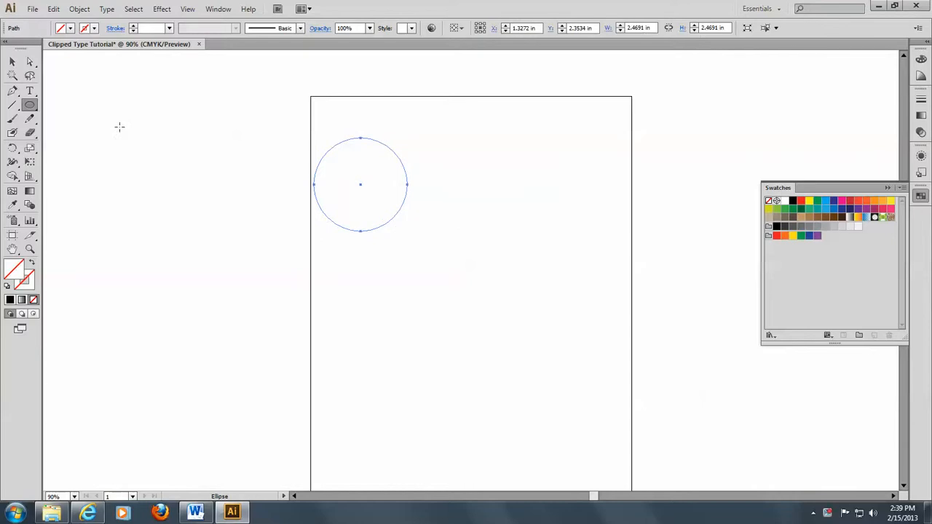
click(12, 61)
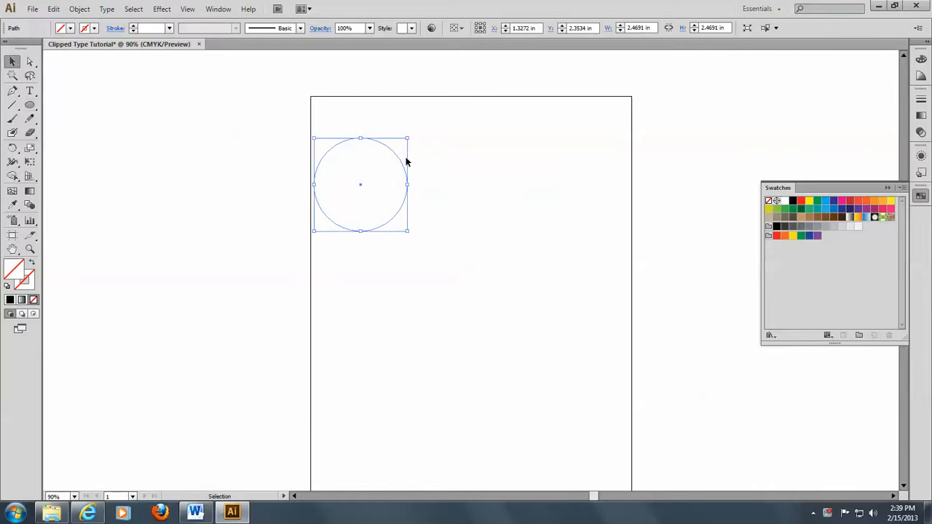
- Move the circle down toward the artboard centre and switch the view to Outline
drag(360, 184, 375, 229)
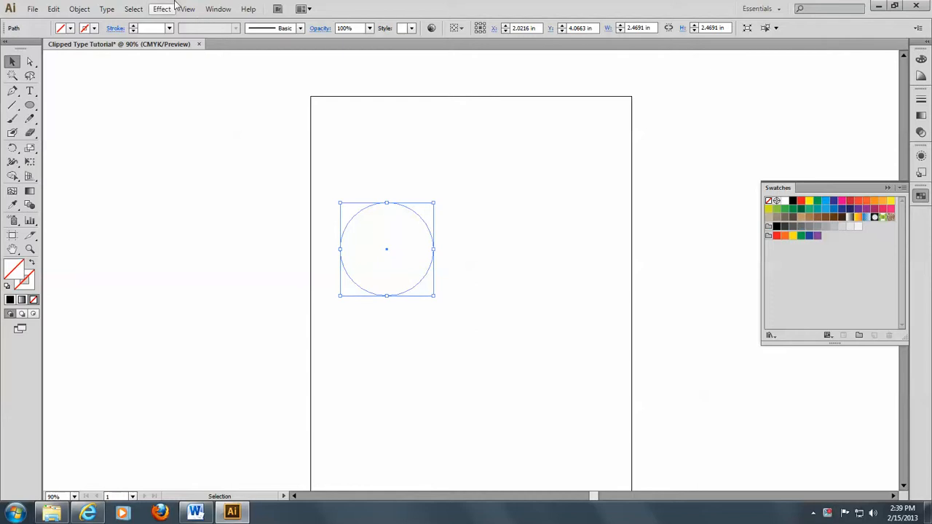
click(187, 9)
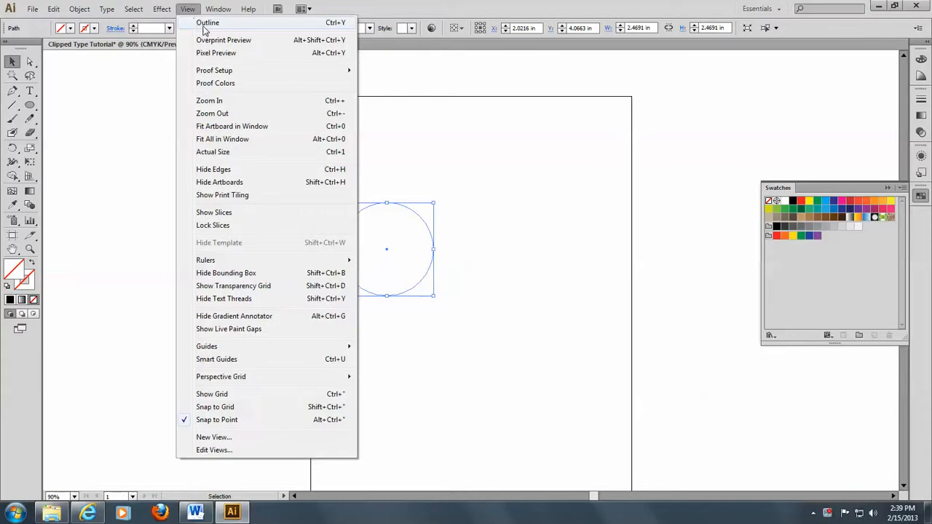
click(207, 22)
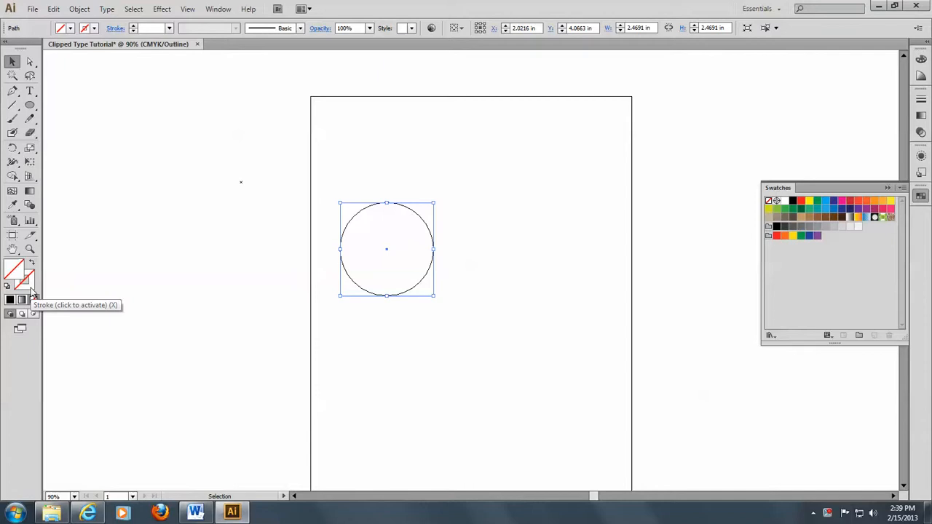
mouse_move(269, 279)
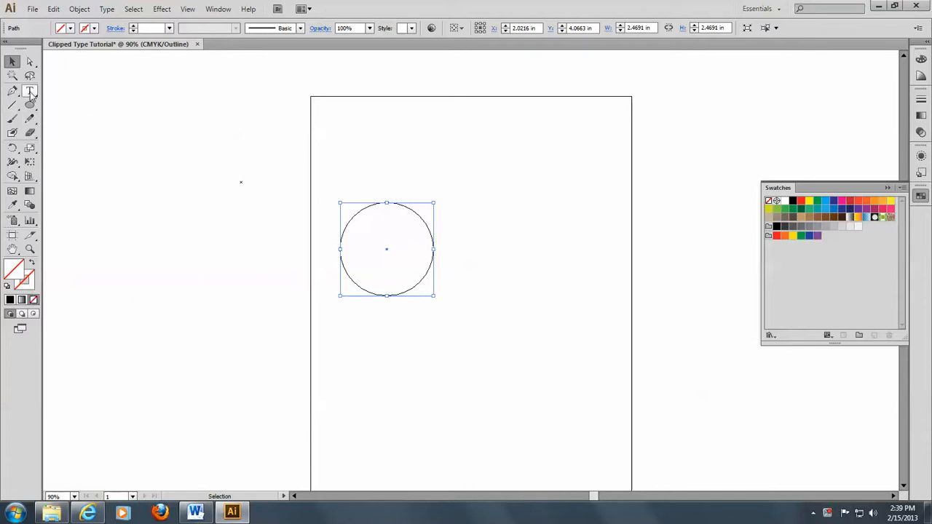
mouse_move(31, 105)
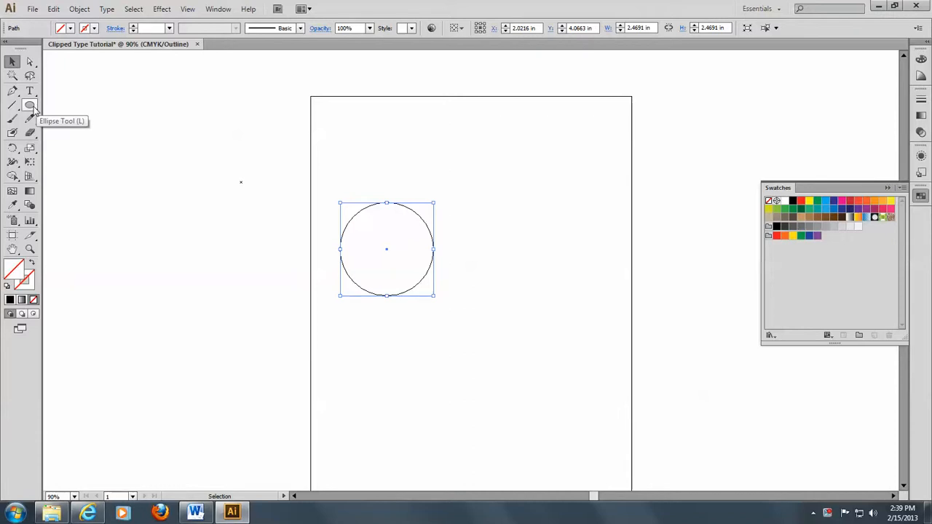
- Draw a square with the Rectangle Tool to the right of the circle
click(30, 104)
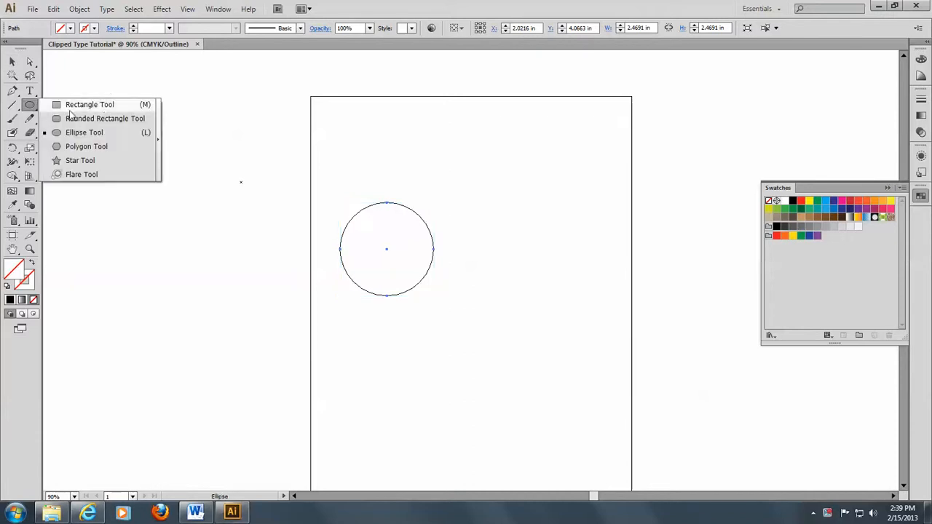
click(89, 104)
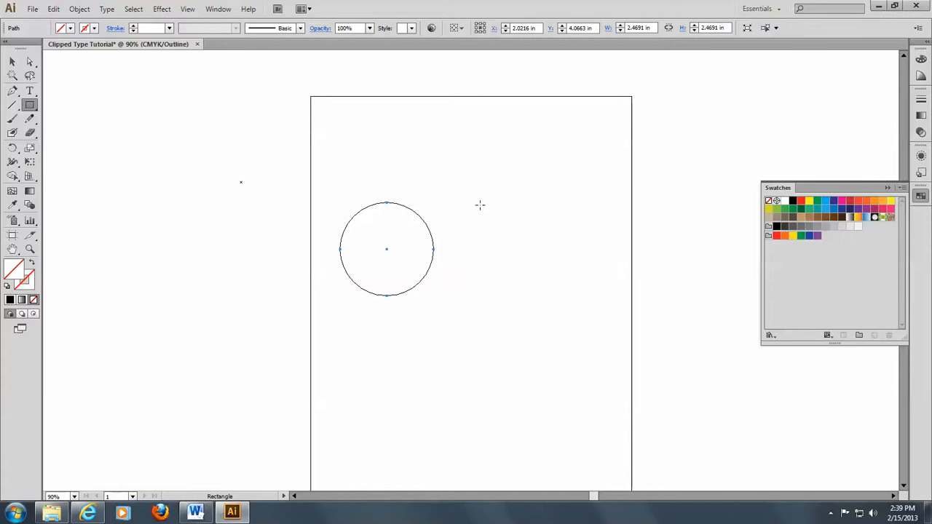
drag(479, 206, 588, 313)
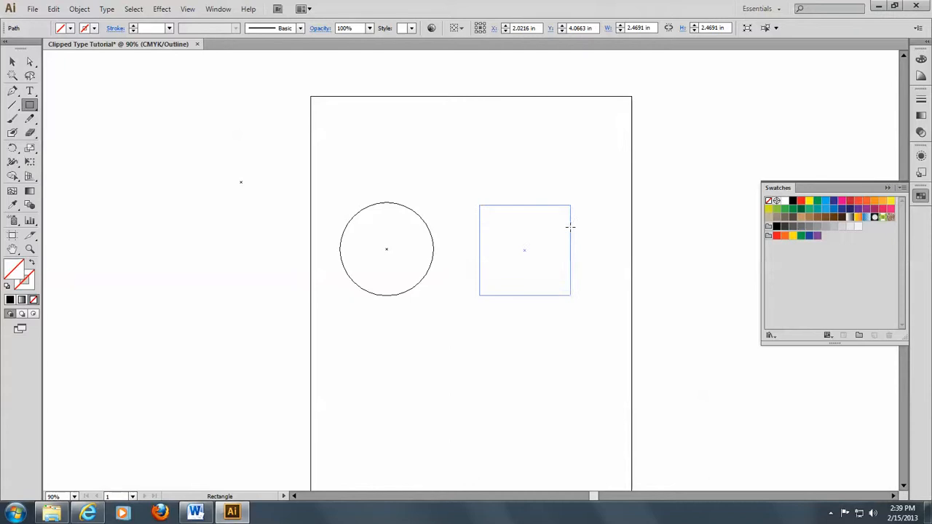
- Use the Selection Tool to select the circle and square together
click(12, 61)
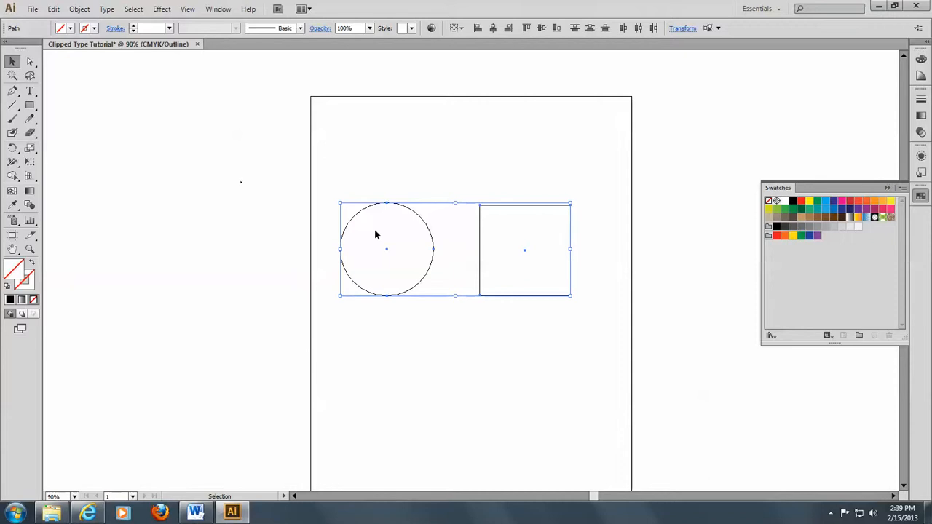
mouse_move(512, 253)
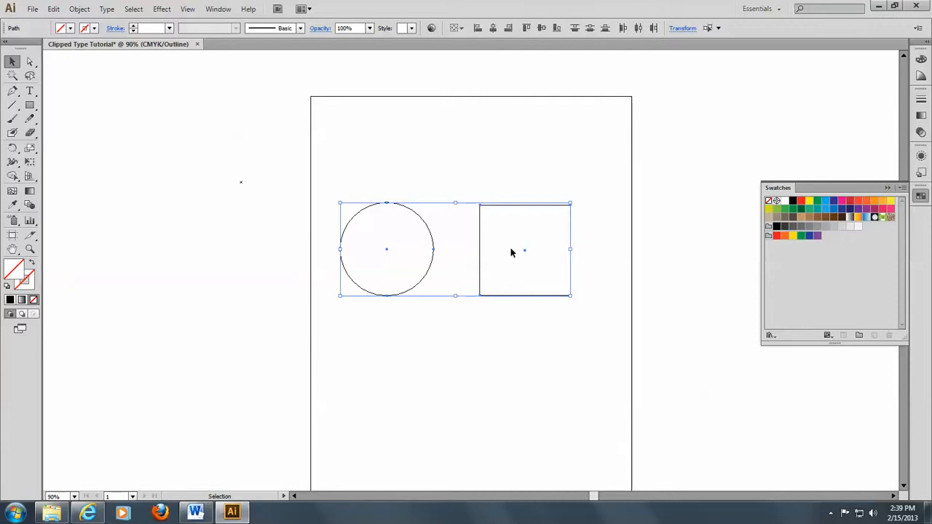
mouse_move(509, 233)
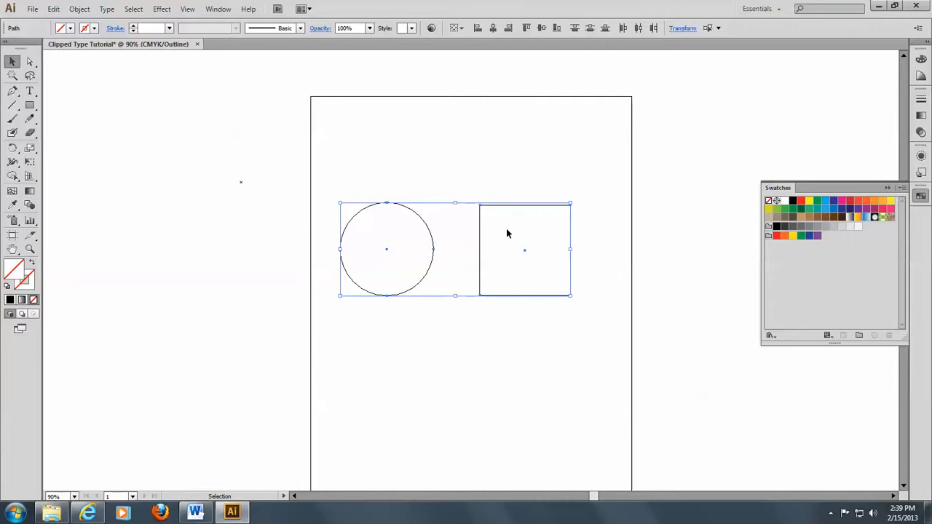
mouse_move(370, 238)
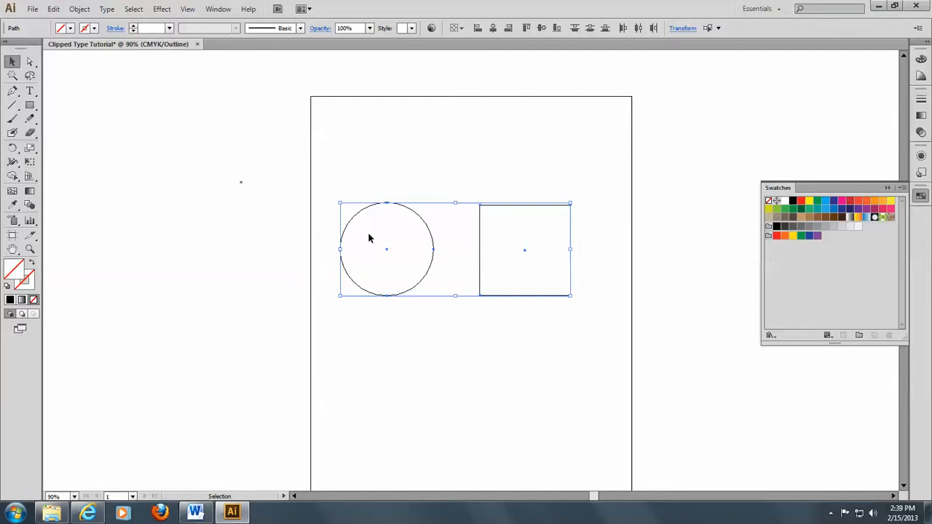
mouse_move(302, 254)
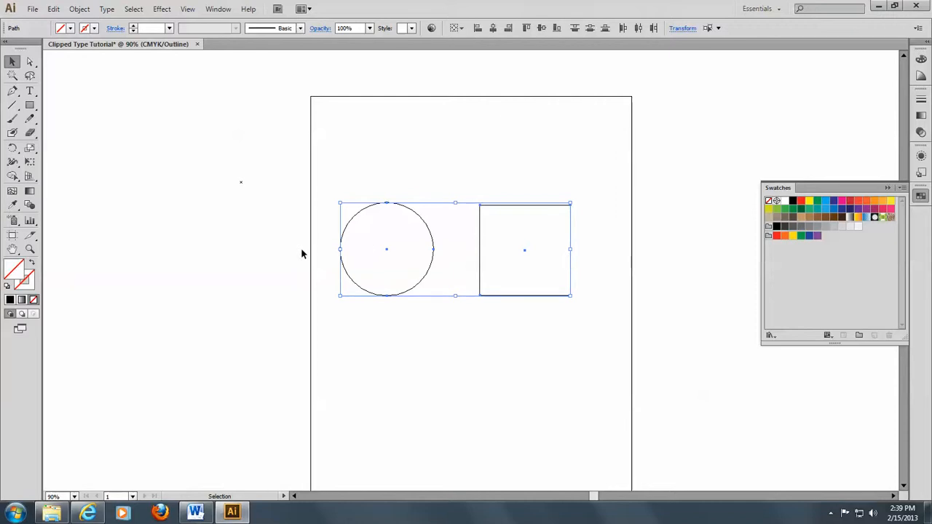
mouse_move(378, 233)
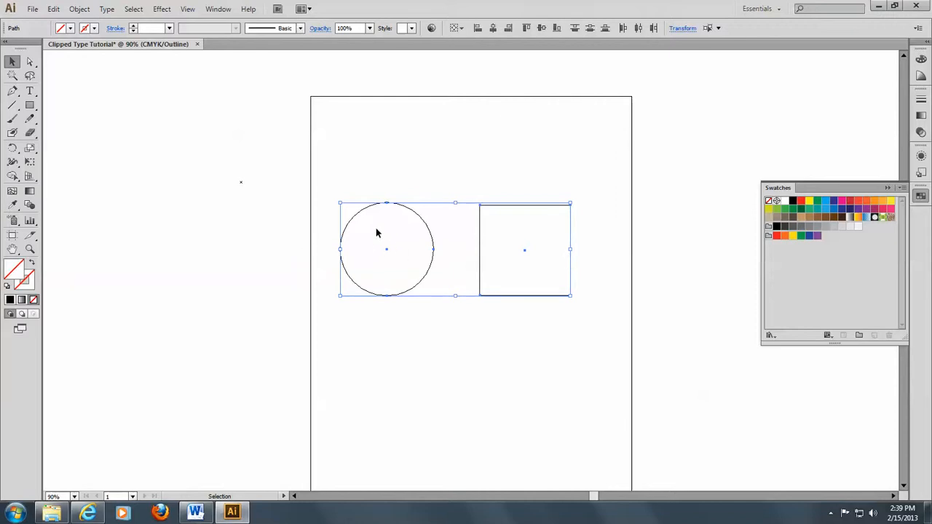
mouse_move(369, 222)
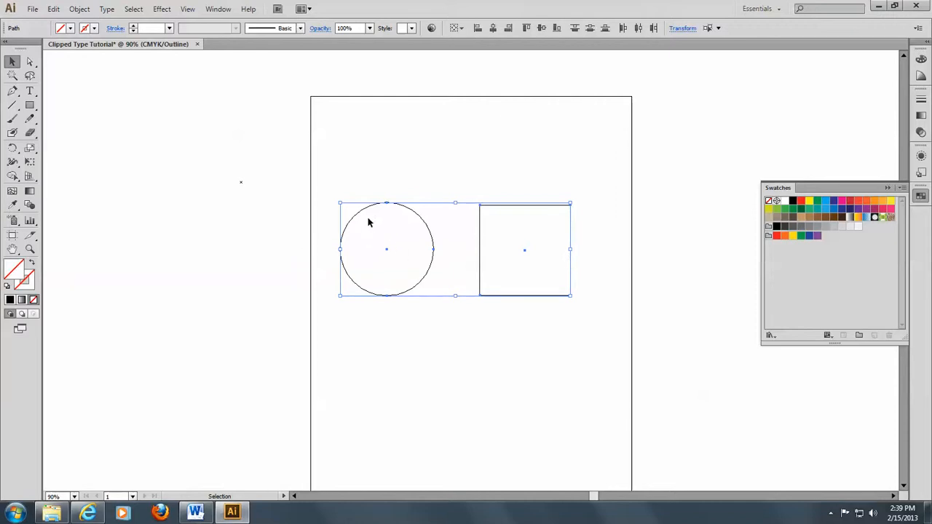
mouse_move(368, 225)
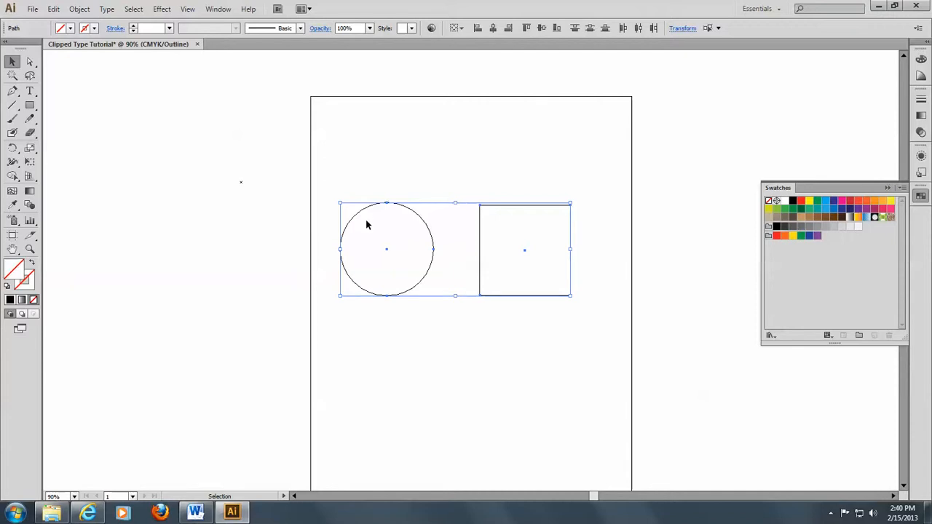
mouse_move(284, 157)
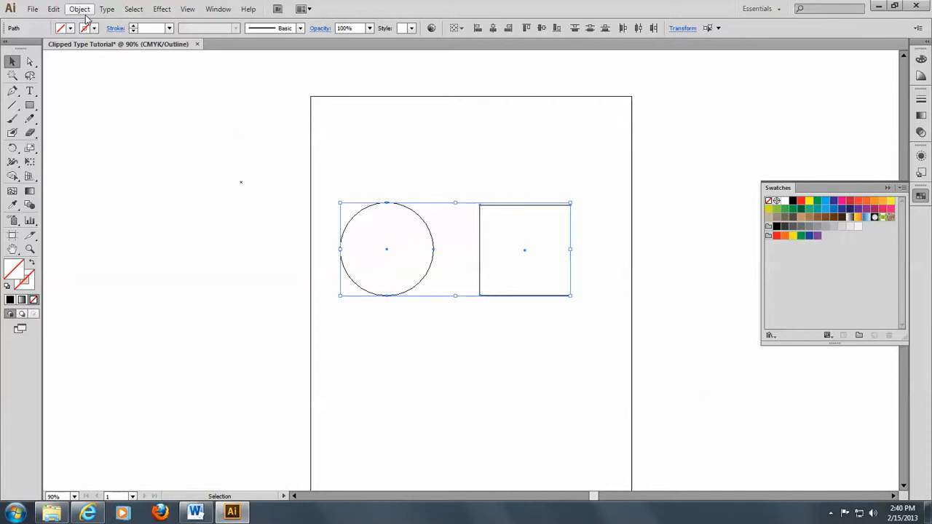
- Open the Type menu to reach the Threaded Text commands
click(106, 8)
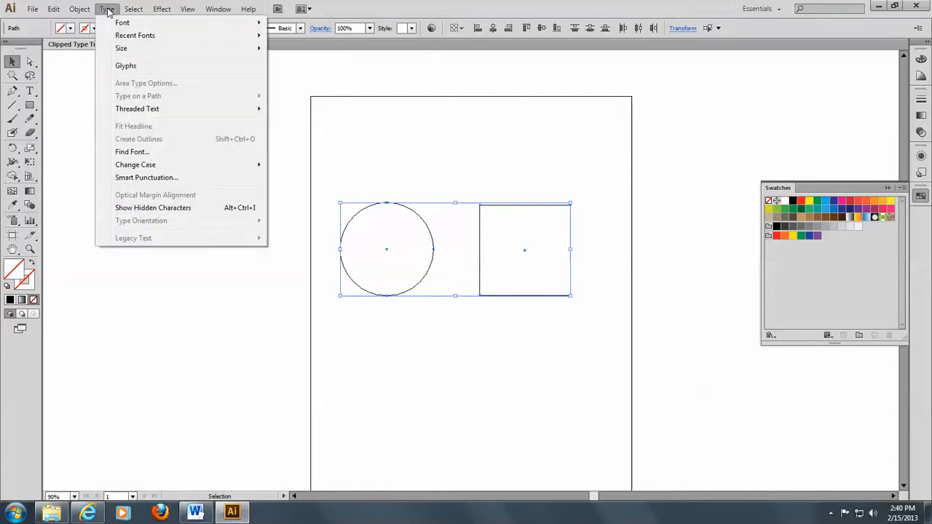
mouse_move(136, 108)
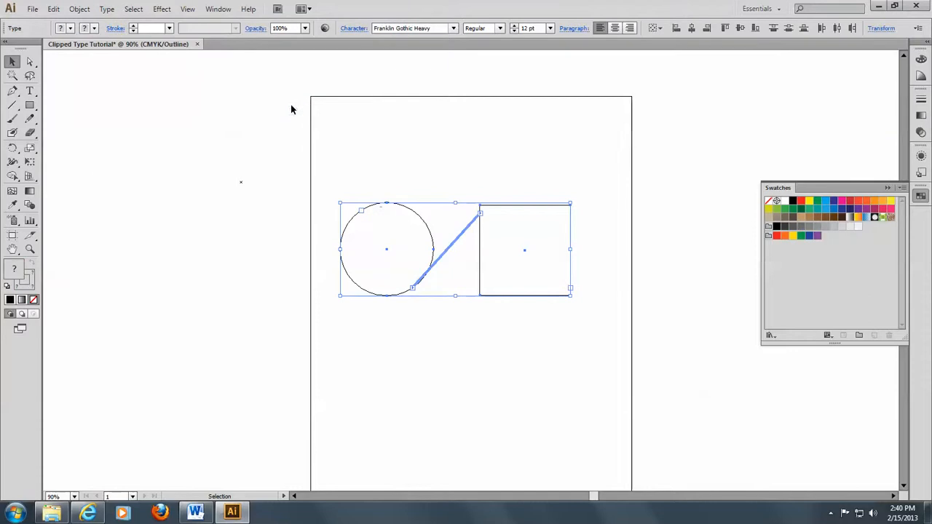
mouse_move(491, 208)
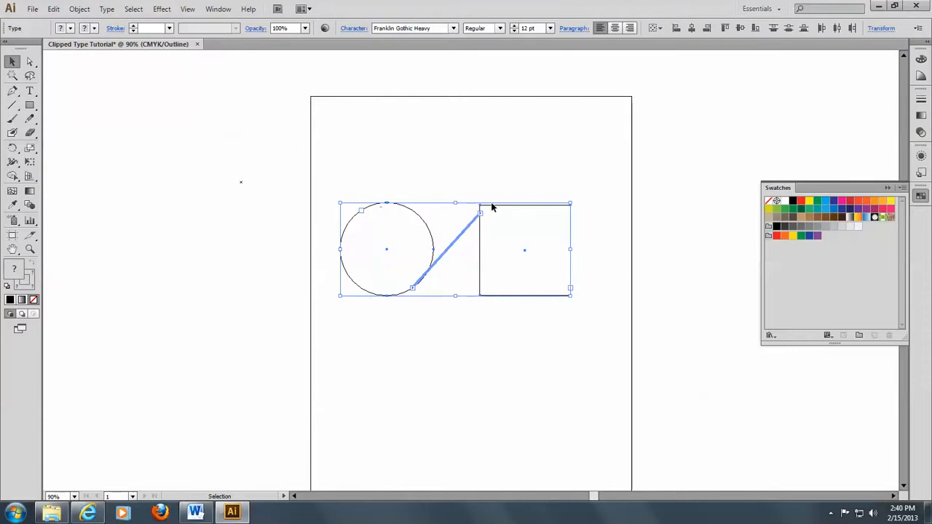
mouse_move(490, 212)
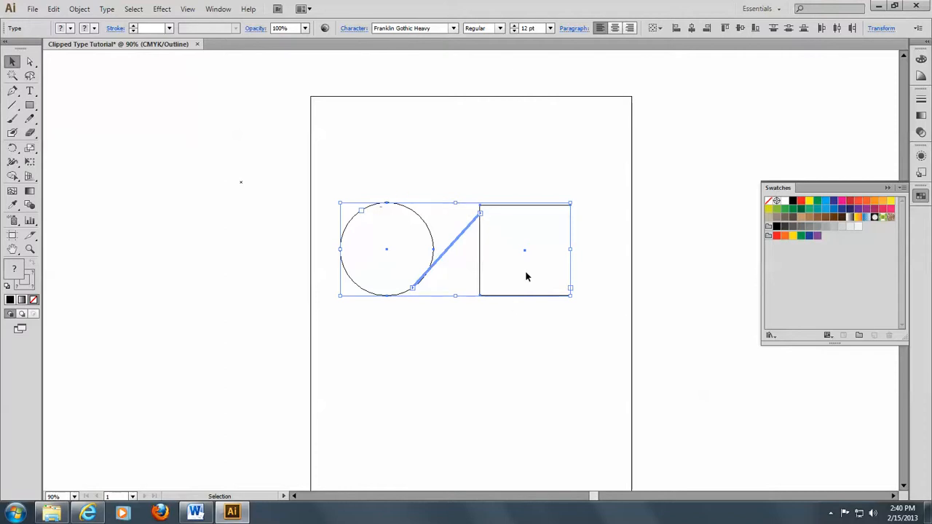
mouse_move(130, 166)
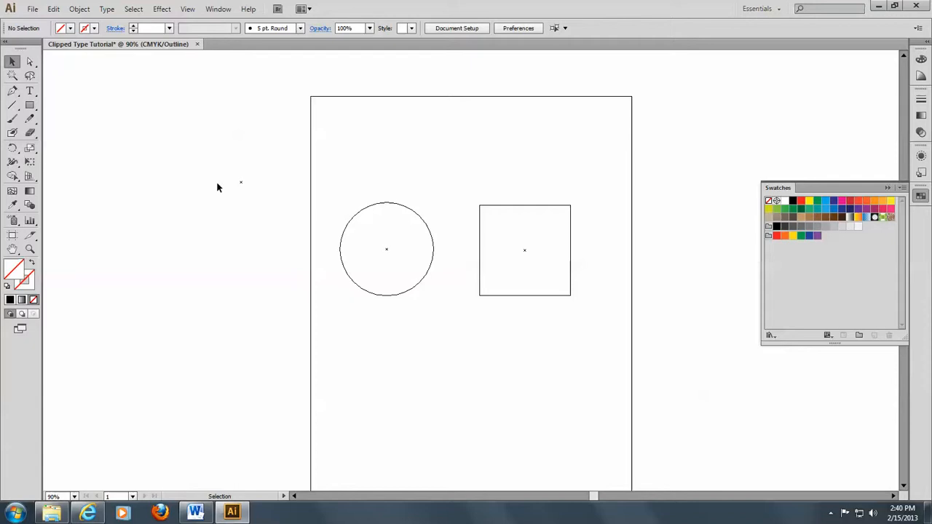
mouse_move(242, 186)
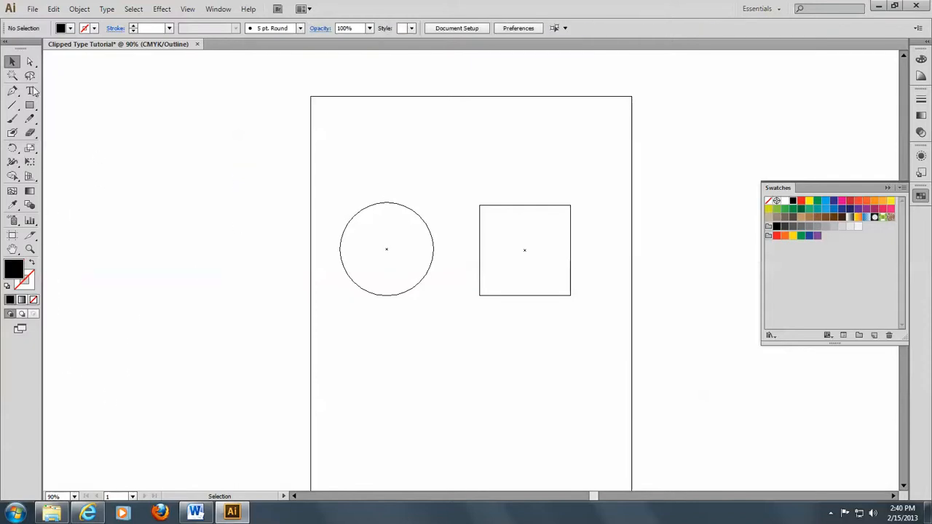
- Place the lorem RTF file through File > Place
click(33, 9)
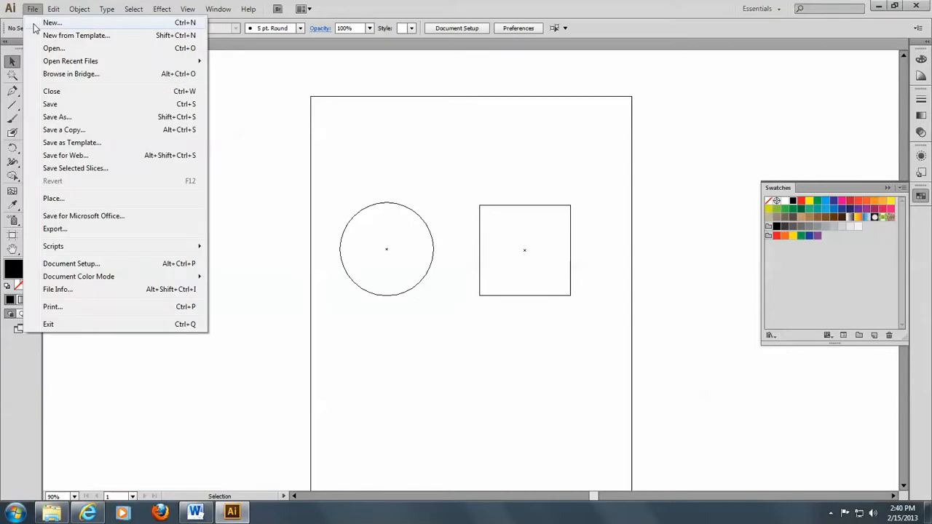
mouse_move(53, 198)
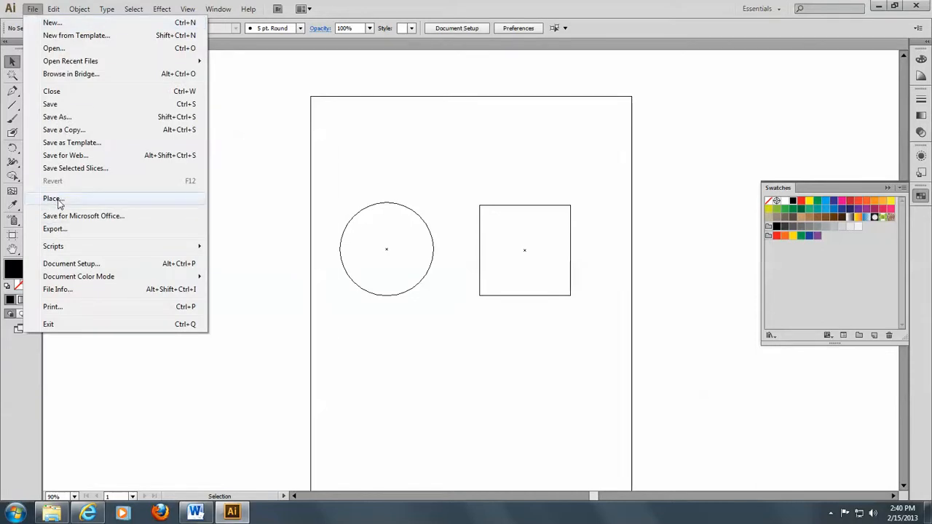
click(53, 198)
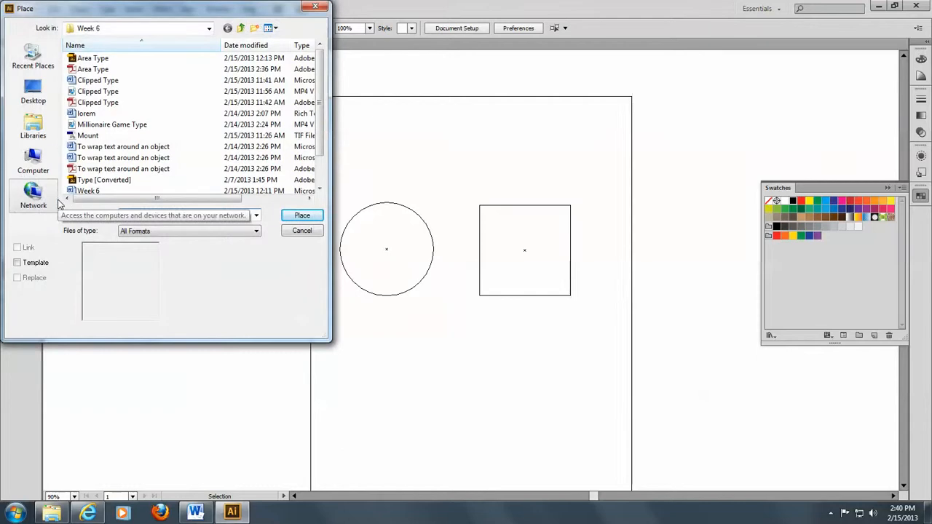
mouse_move(122, 125)
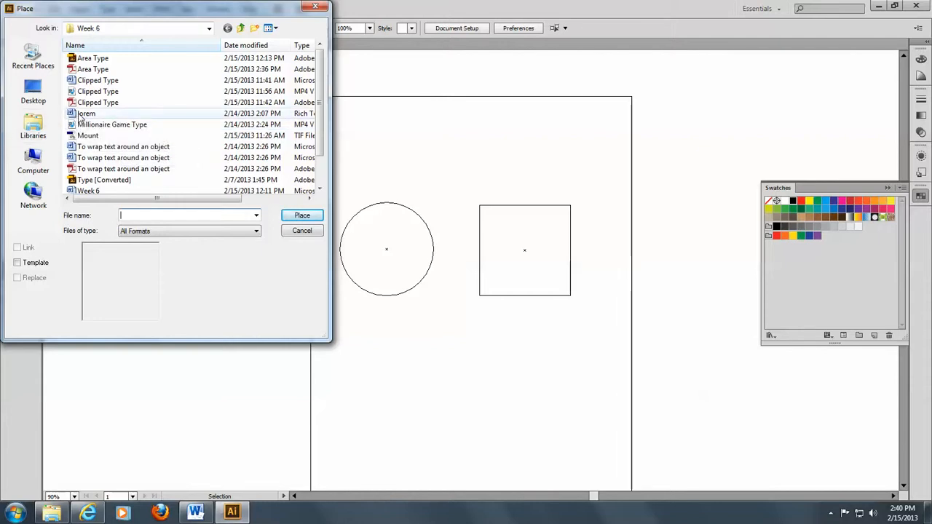
click(86, 112)
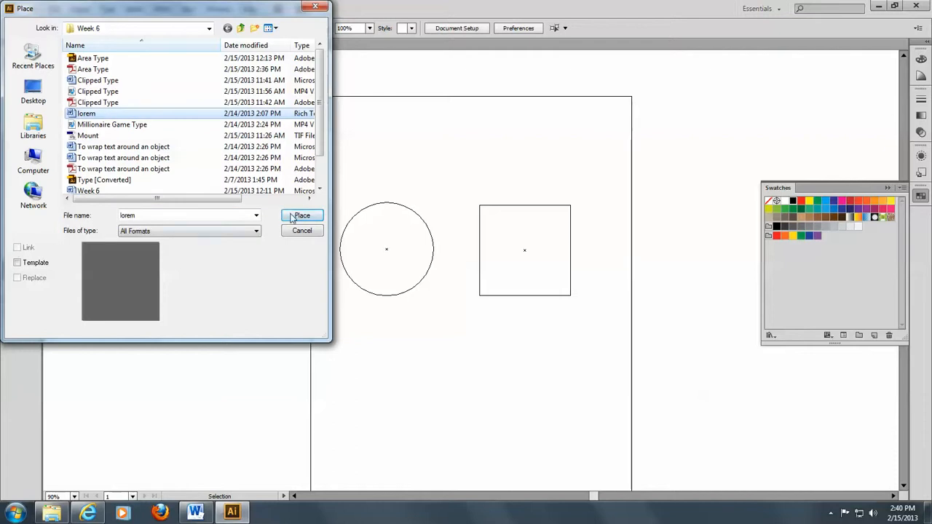
click(301, 214)
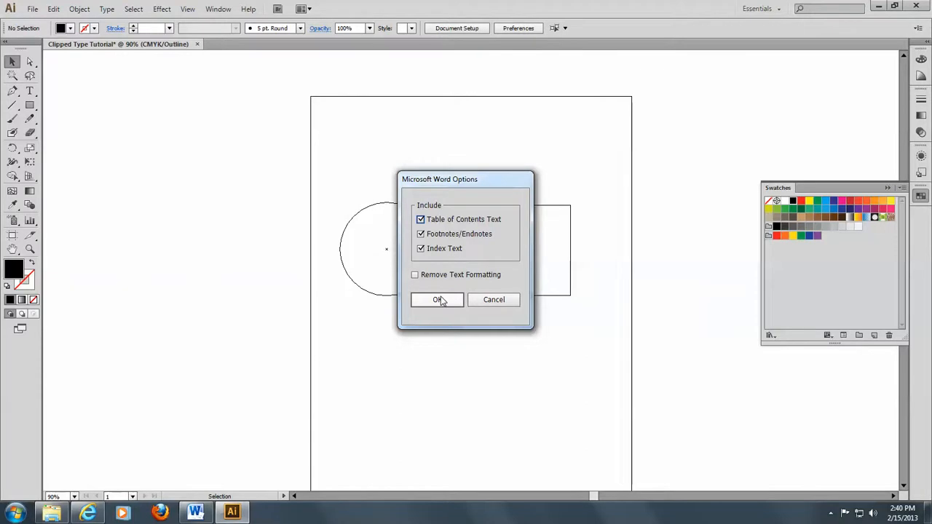
- Accept the Microsoft Word import options for the placed lorem text
click(437, 300)
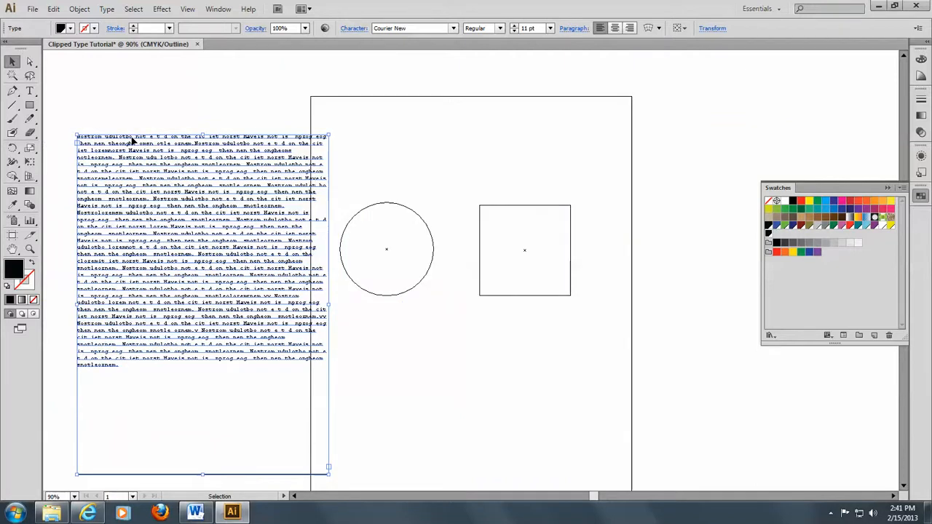
mouse_move(151, 217)
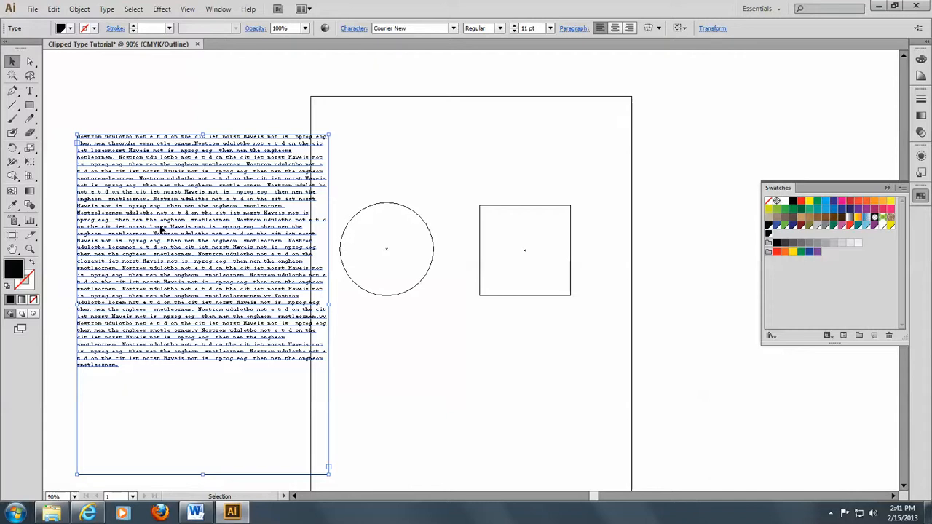
mouse_move(175, 171)
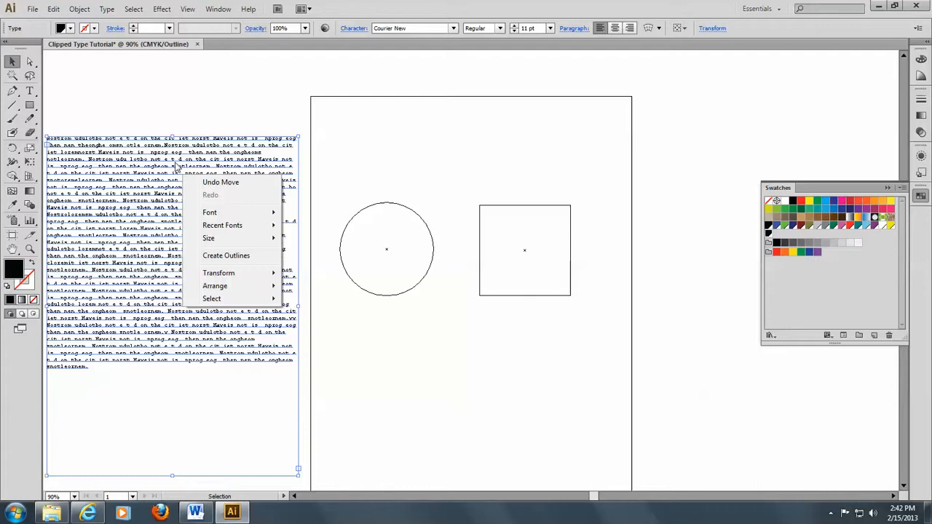
mouse_move(129, 125)
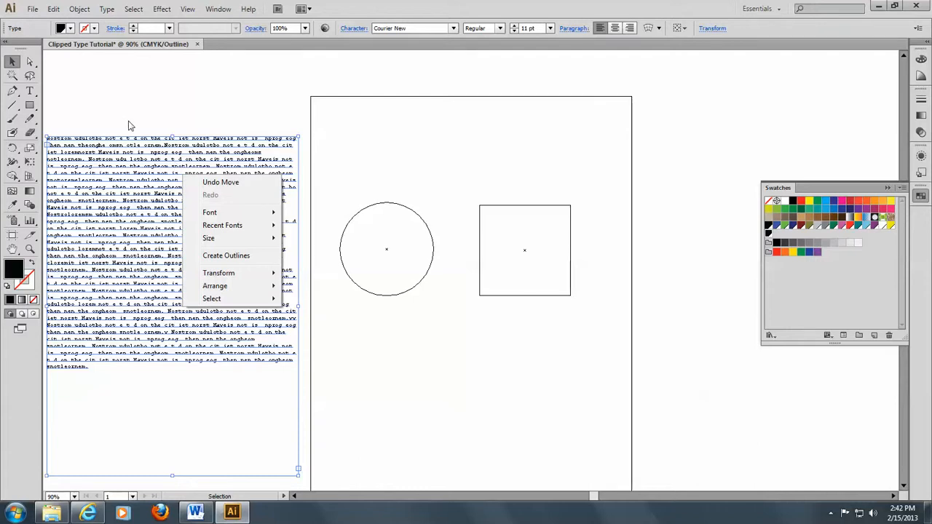
- Dismiss the open menu and tear off the Type tool variants as a separate panel
click(131, 125)
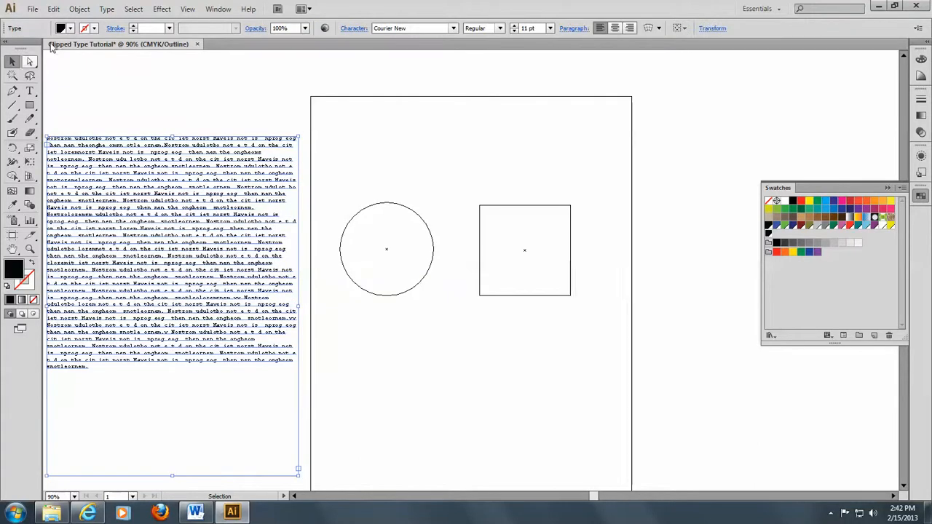
click(53, 8)
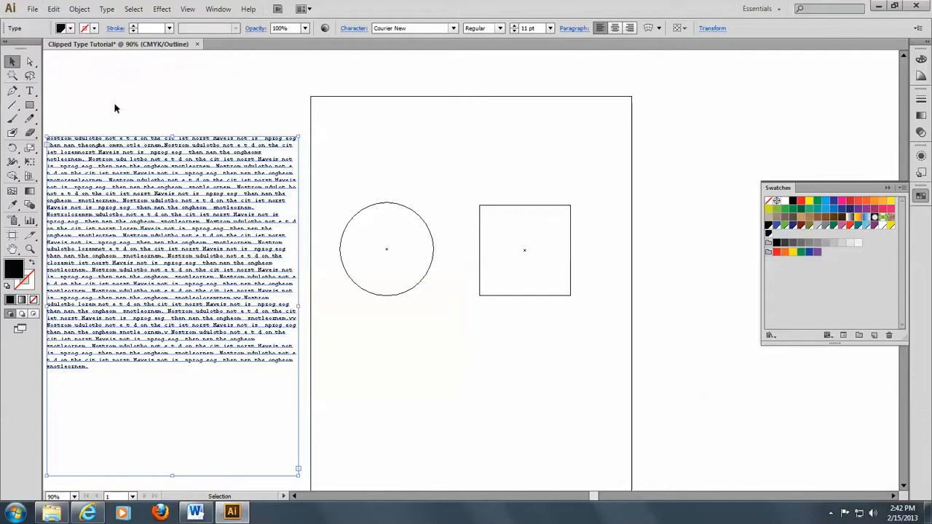
click(30, 90)
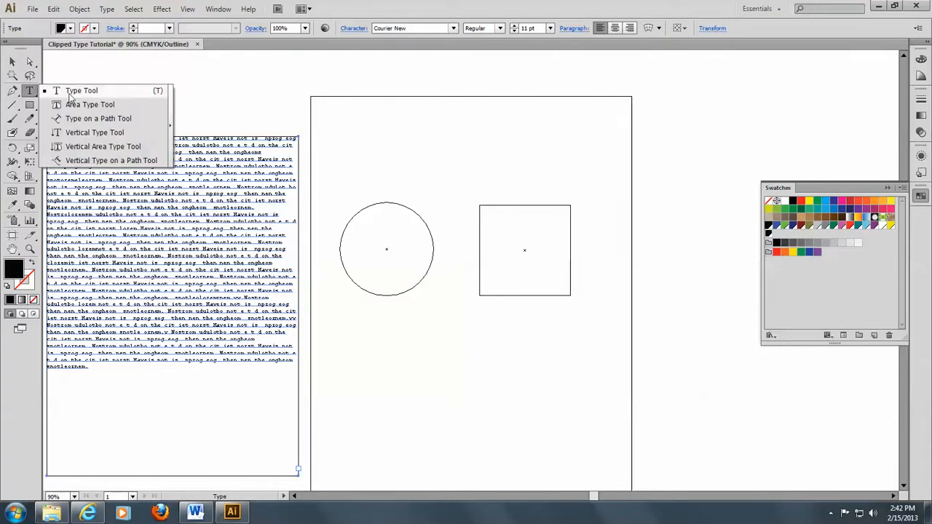
click(82, 91)
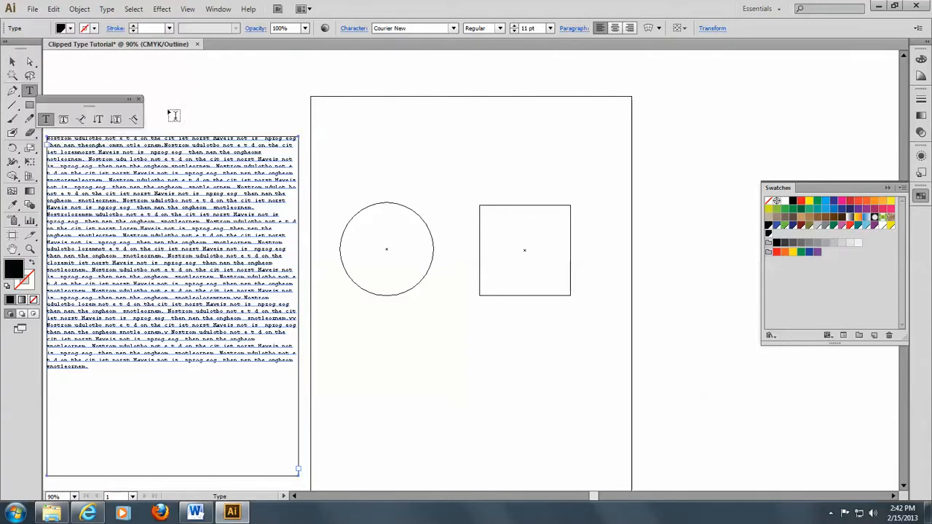
mouse_move(63, 119)
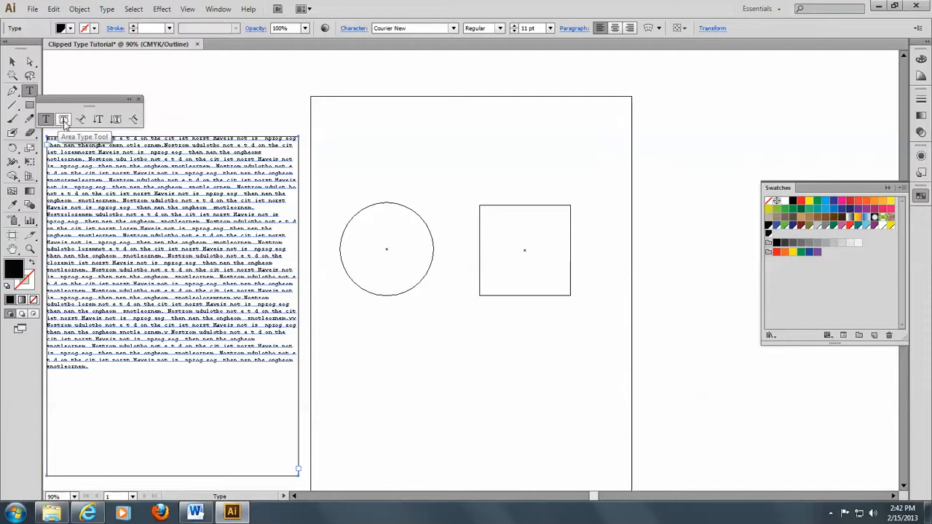
click(63, 119)
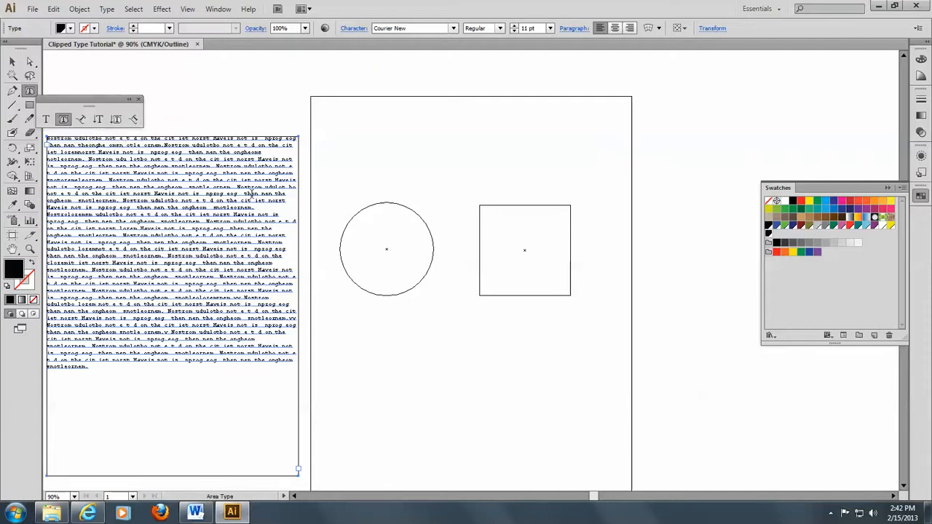
mouse_move(354, 208)
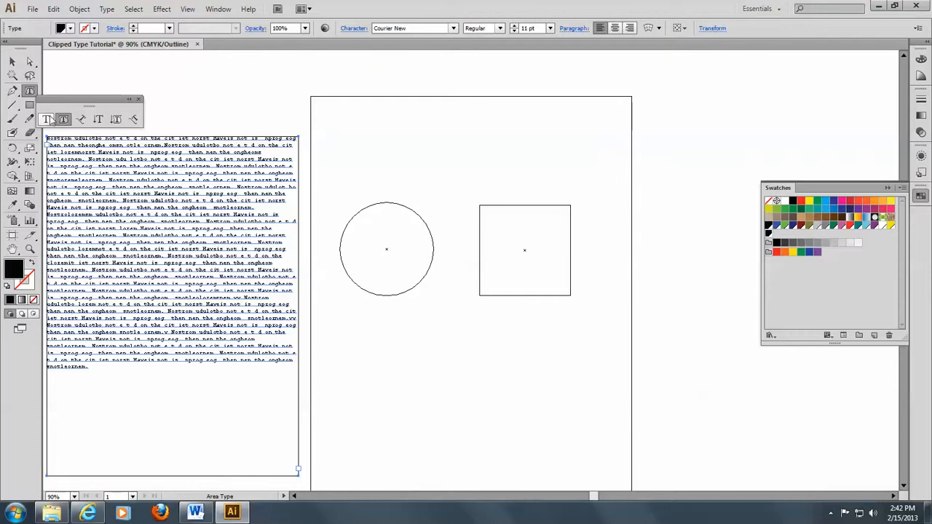
mouse_move(30, 62)
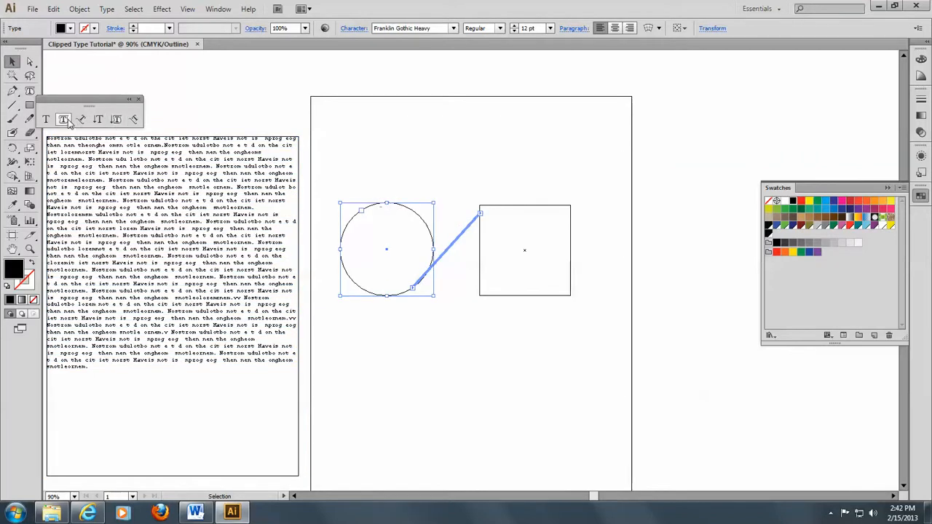
- Click the circle's edge with the Area Type Tool and dismiss the invalid-path warning
click(64, 118)
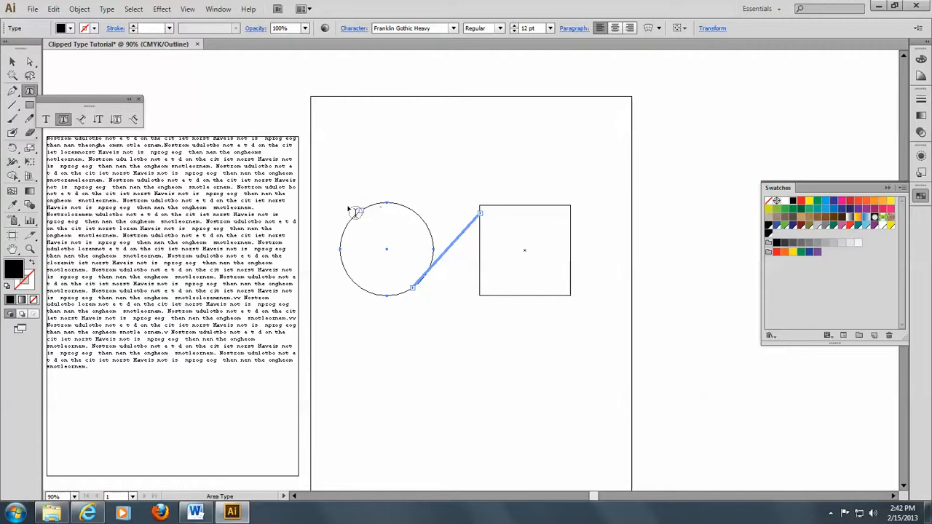
click(356, 211)
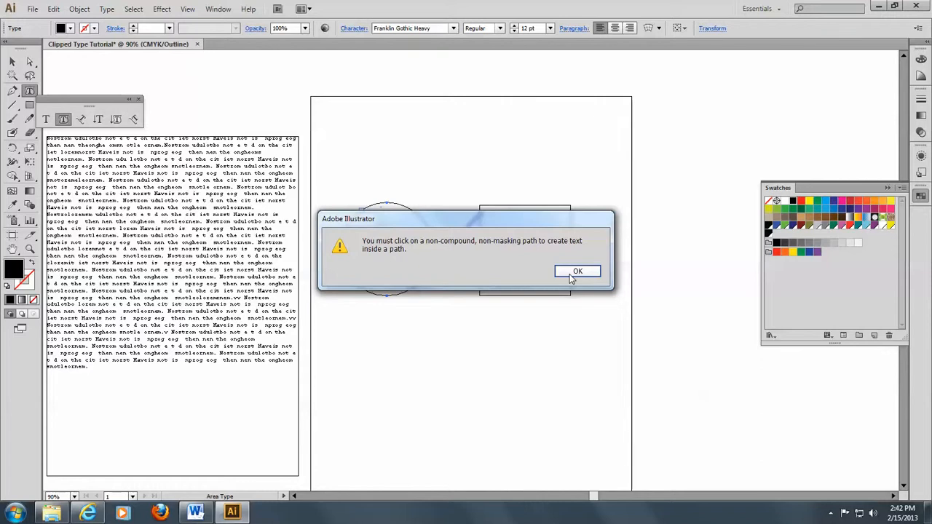
click(577, 271)
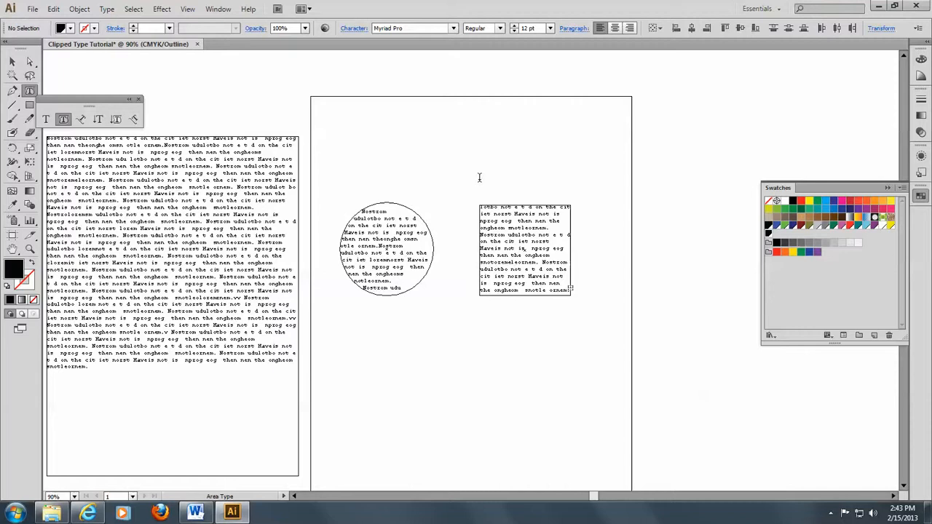
mouse_move(329, 272)
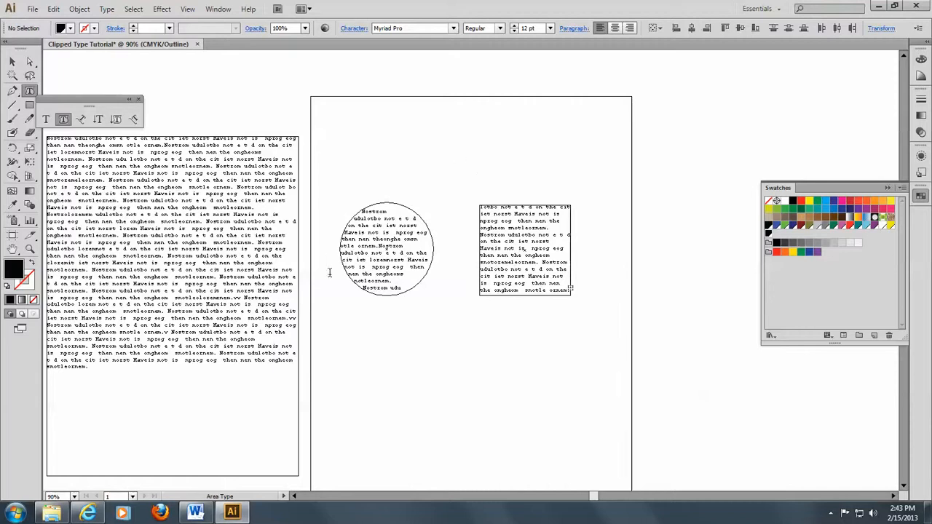
mouse_move(594, 240)
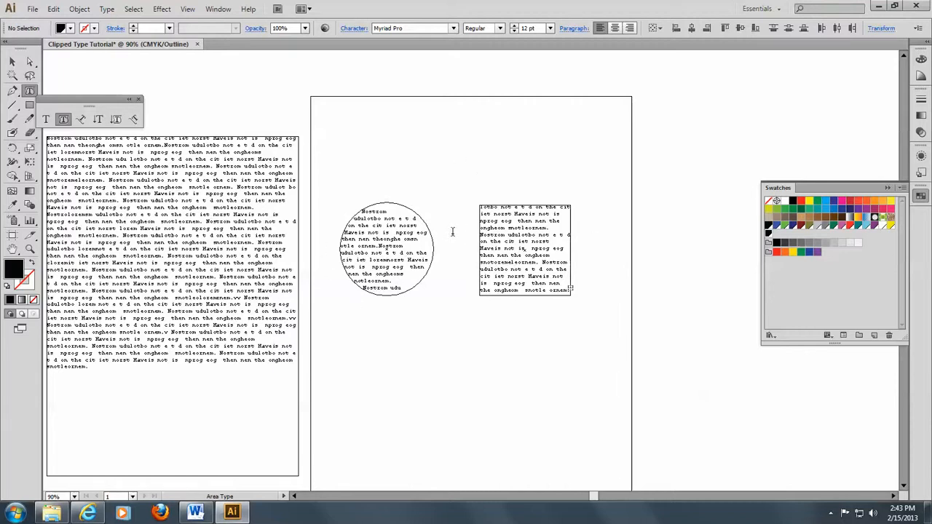
- Switch to Preview mode and drag-select the flowed text in the circle and square
click(188, 9)
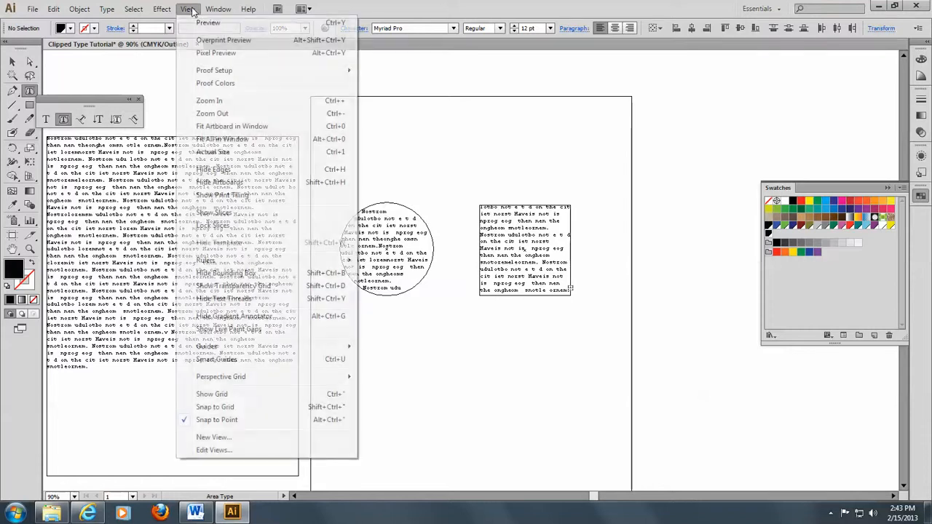
click(187, 9)
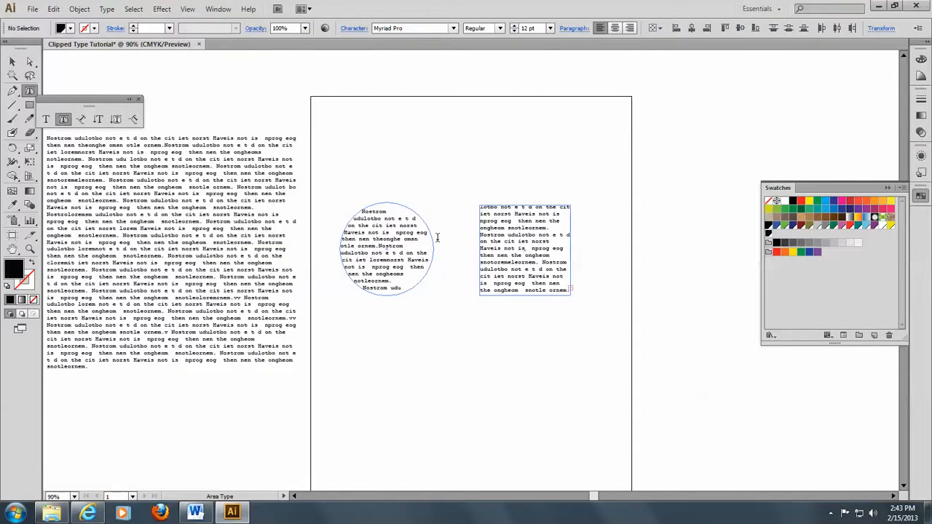
drag(357, 212, 430, 267)
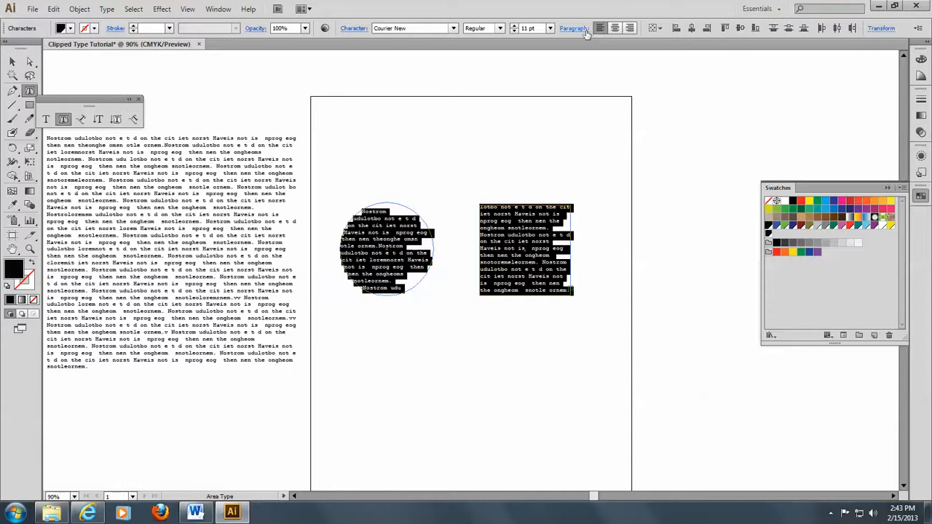
mouse_move(574, 28)
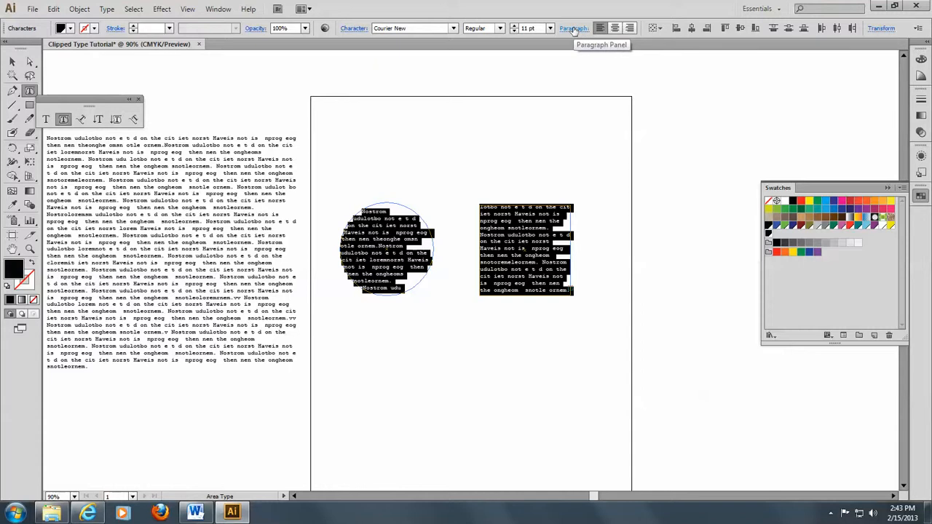
- Apply Justify All Lines to the threaded text in the circle and square
click(573, 28)
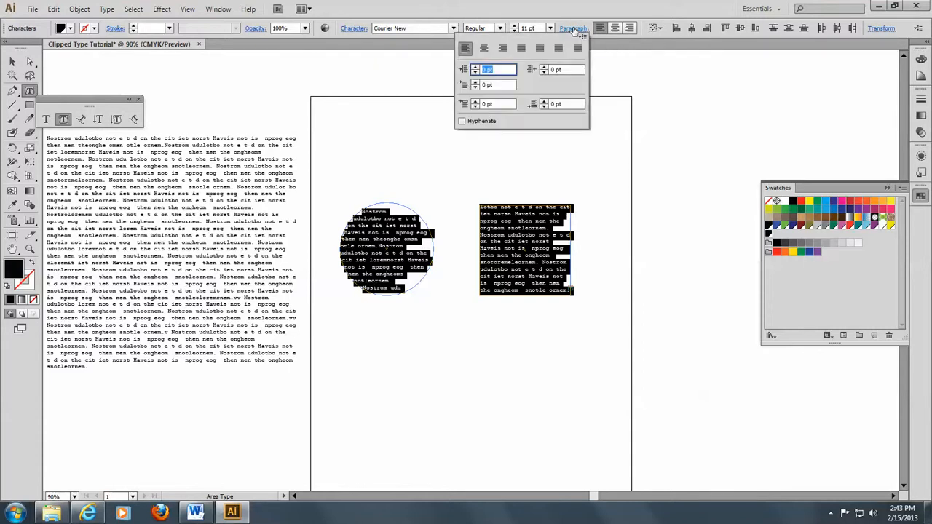
click(521, 48)
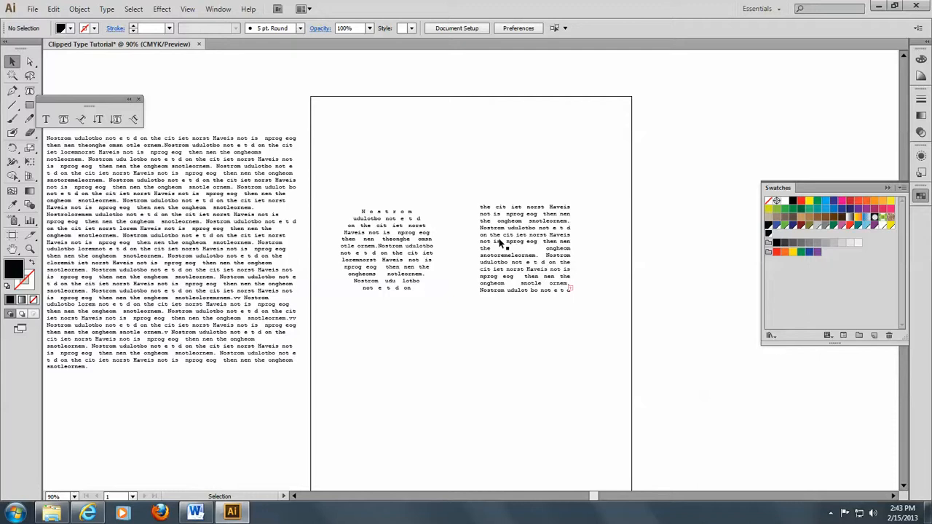
mouse_move(526, 210)
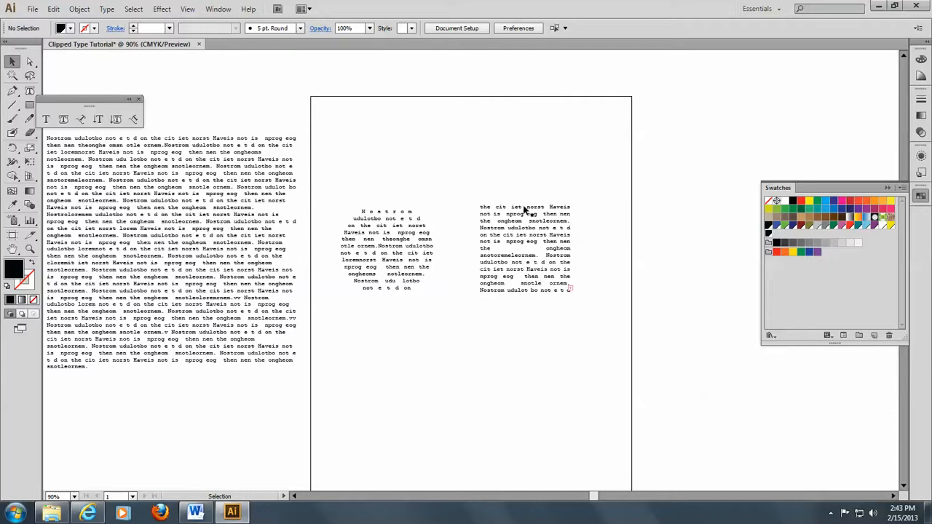
mouse_move(445, 106)
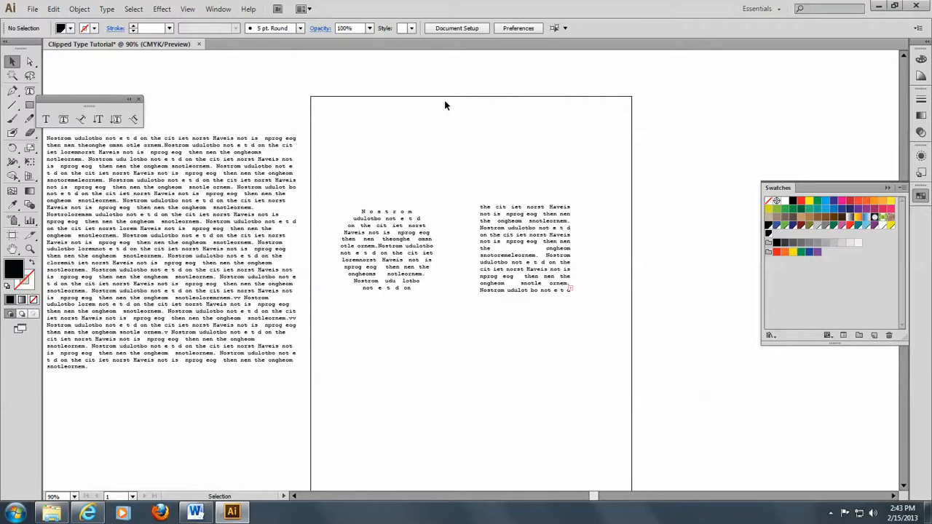
mouse_move(581, 298)
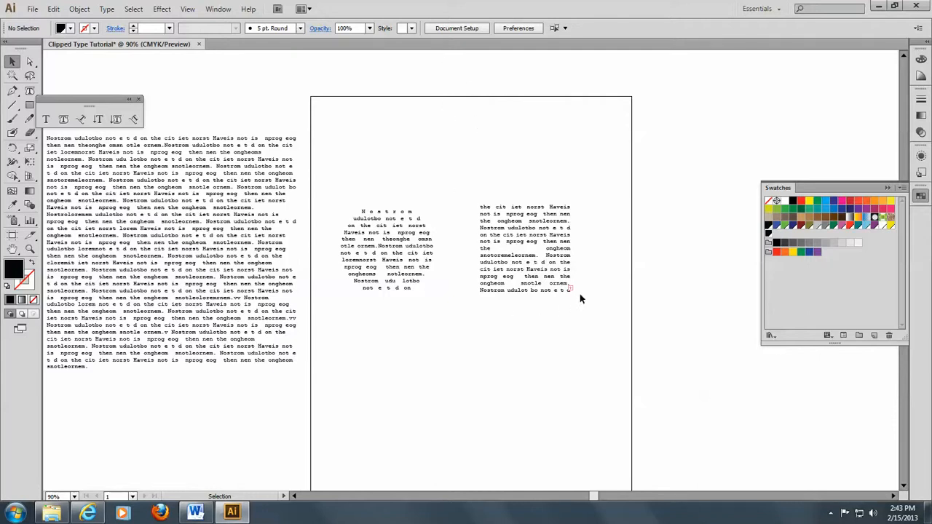
mouse_move(574, 292)
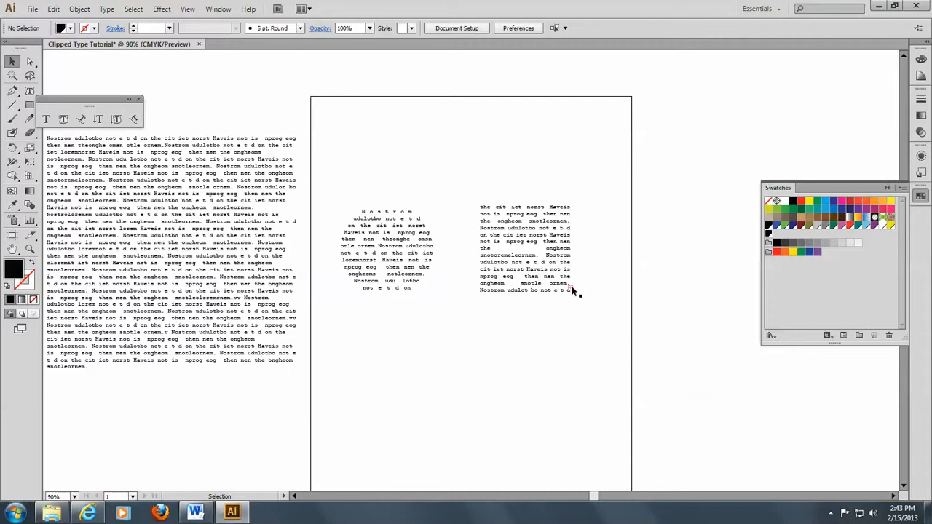
mouse_move(574, 291)
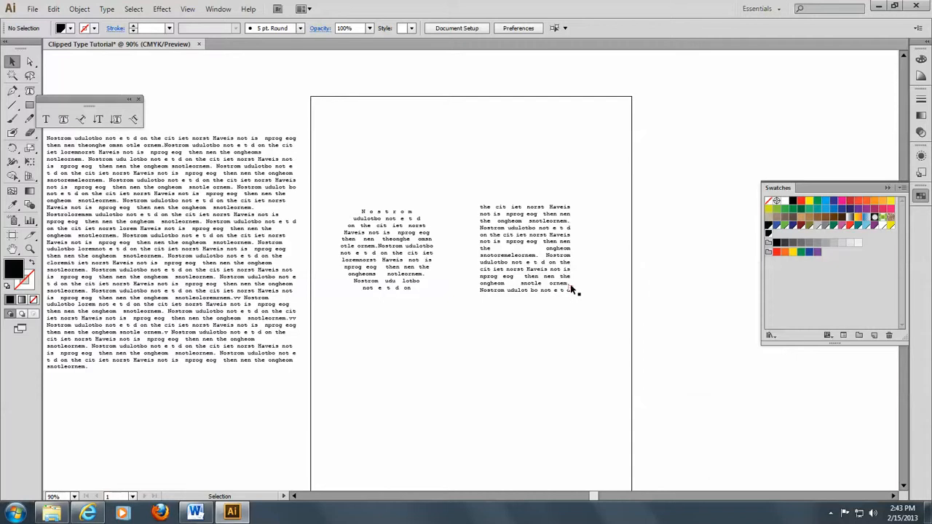
click(525, 248)
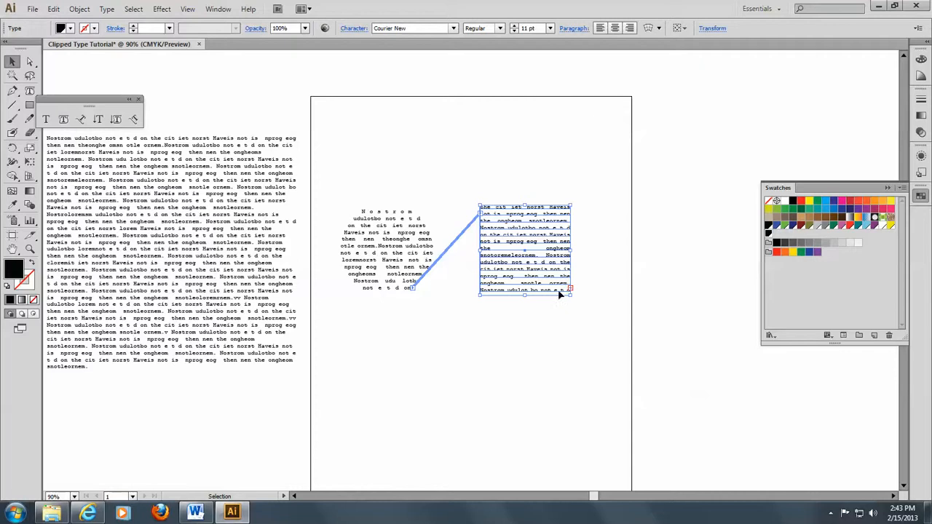
mouse_move(470, 346)
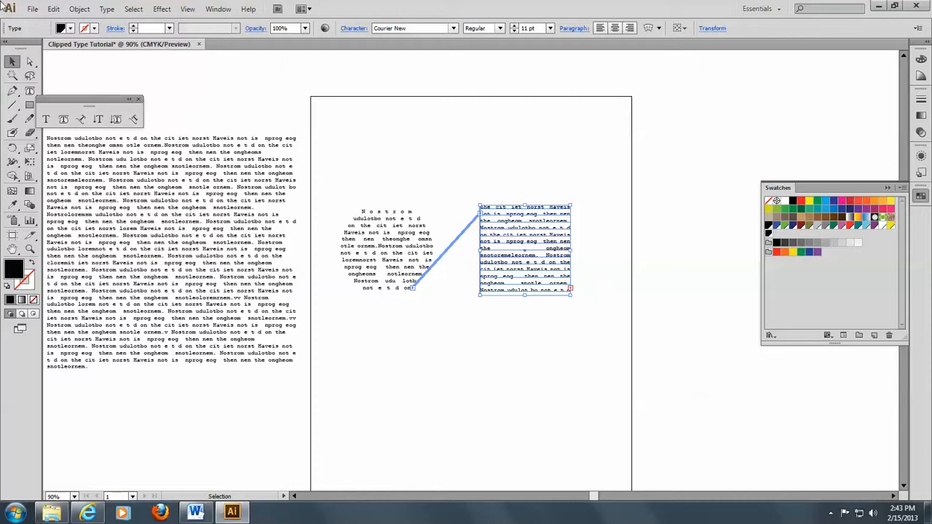
mouse_move(426, 111)
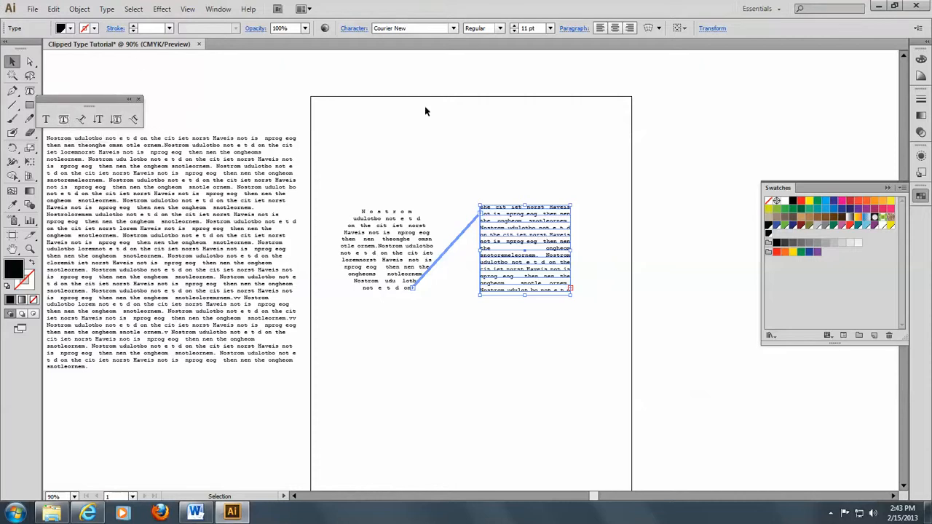